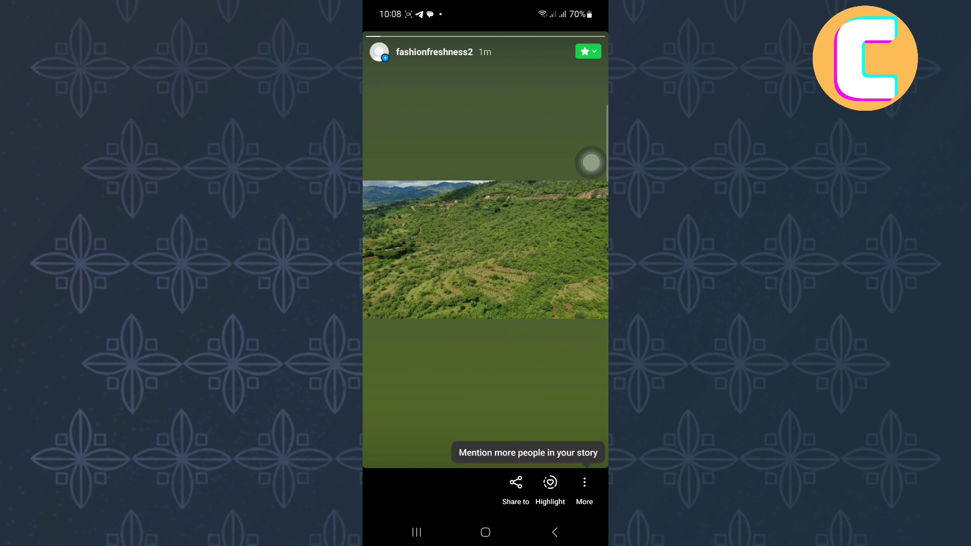
# Open the Close Friends info card on the current story via the green star label
pyautogui.click(583, 52)
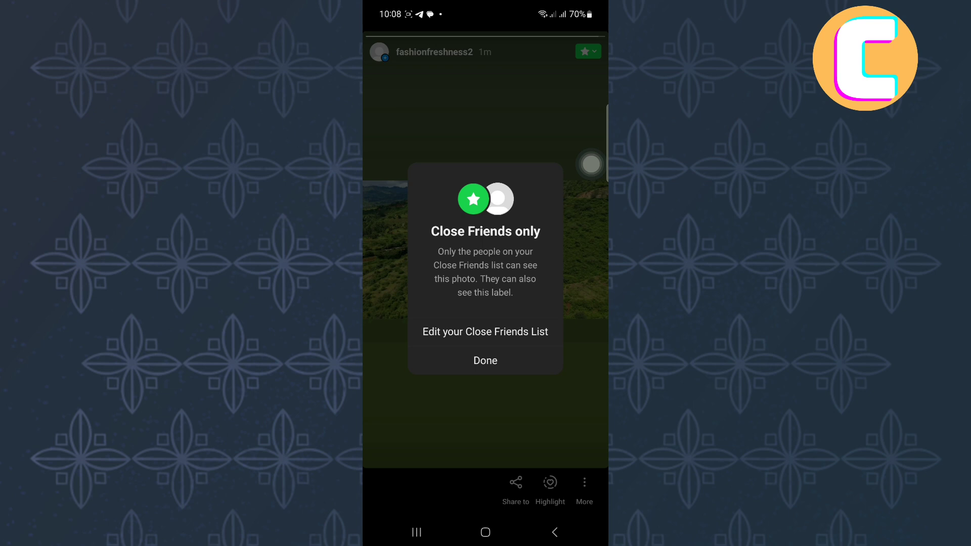
# Dismiss the Close Friends card and exit the story to the home feed
pyautogui.click(485, 360)
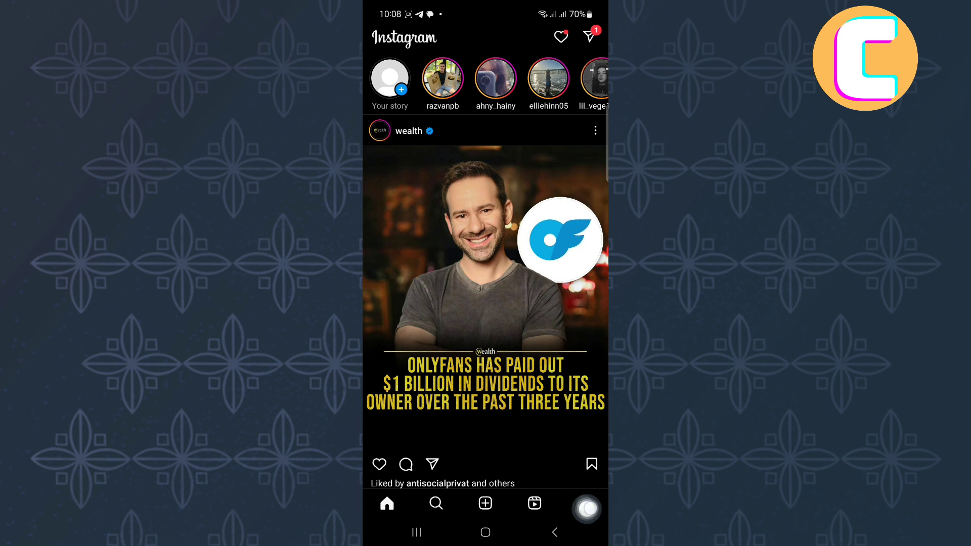
pyautogui.click(583, 502)
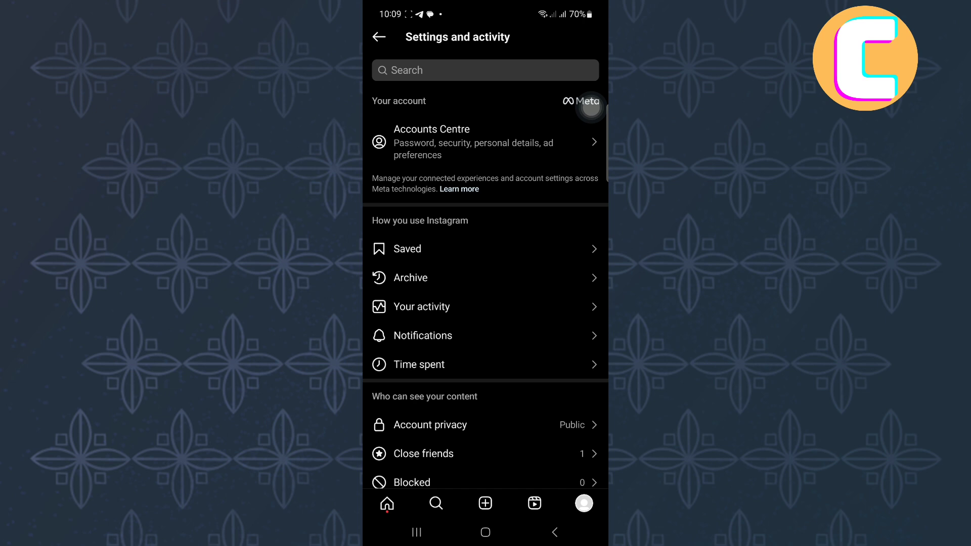
pyautogui.scroll(-3)
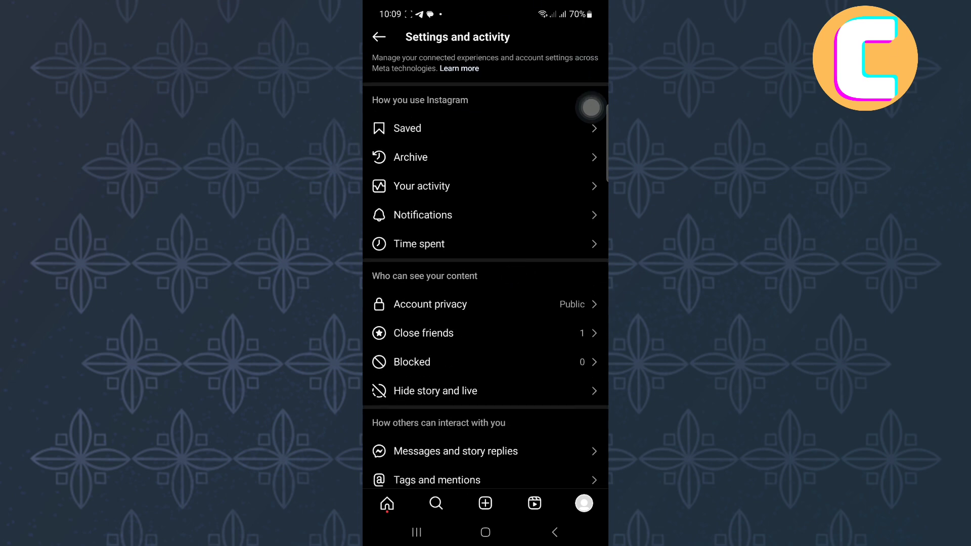
pyautogui.scroll(-3)
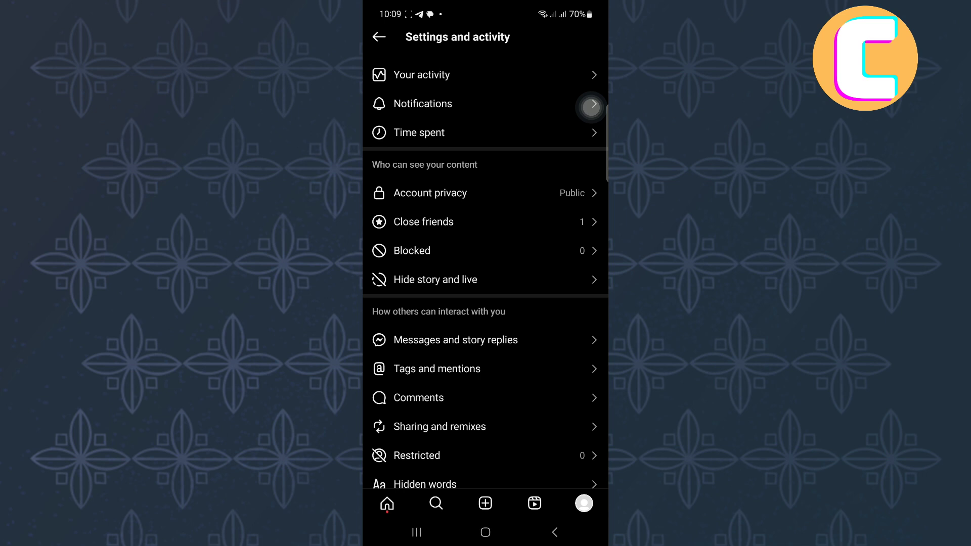
pyautogui.scroll(-3)
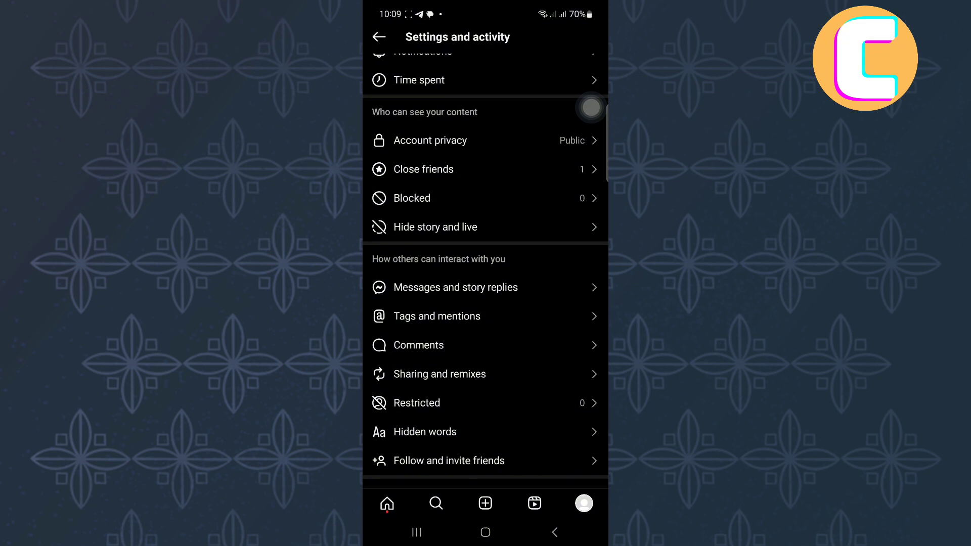
pyautogui.moveTo(376, 124)
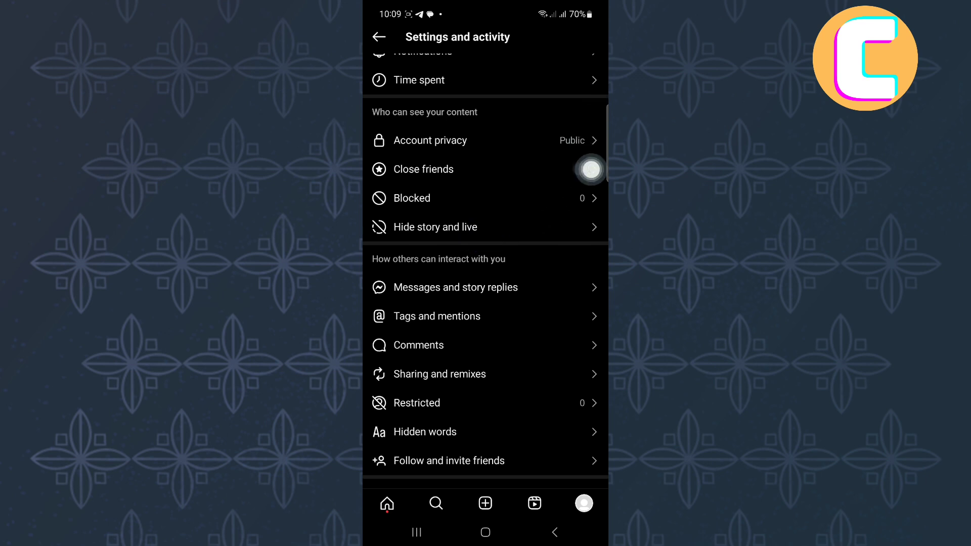
# Open 'Hide story and live' under 'Who can see your content'
pyautogui.click(435, 226)
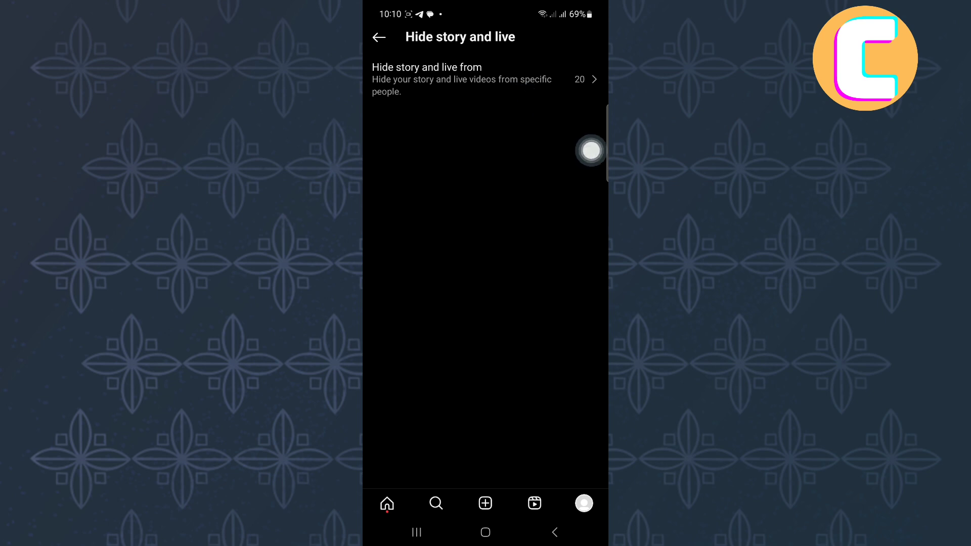
pyautogui.click(485, 79)
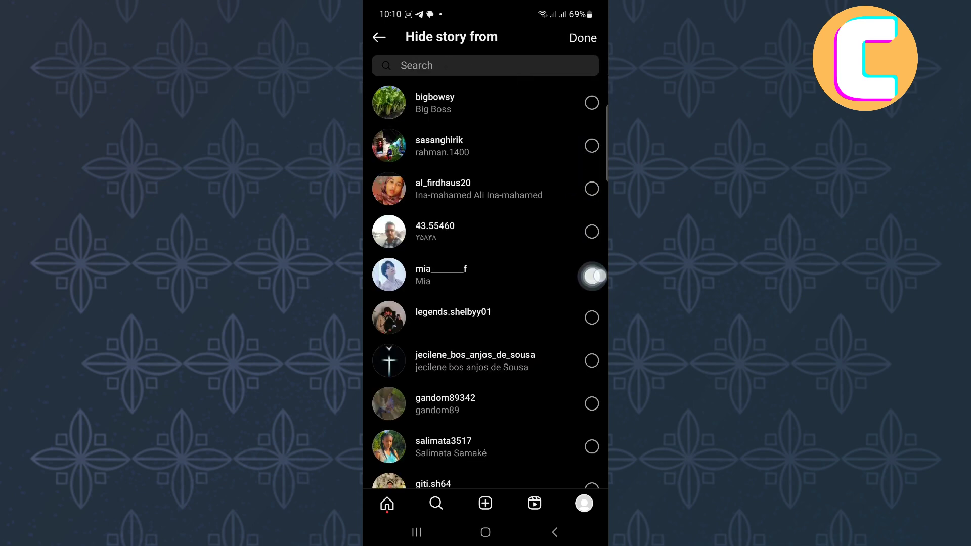
pyautogui.click(591, 188)
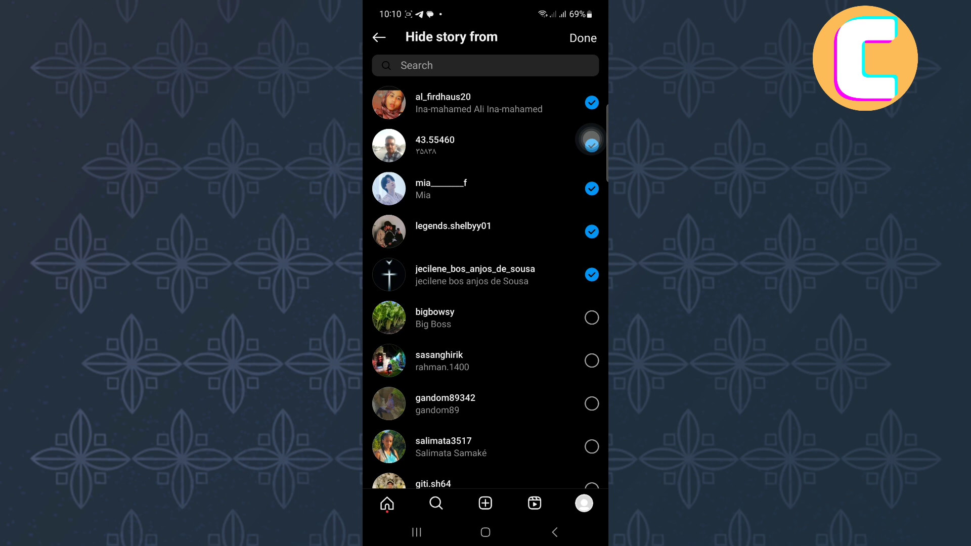
pyautogui.click(591, 145)
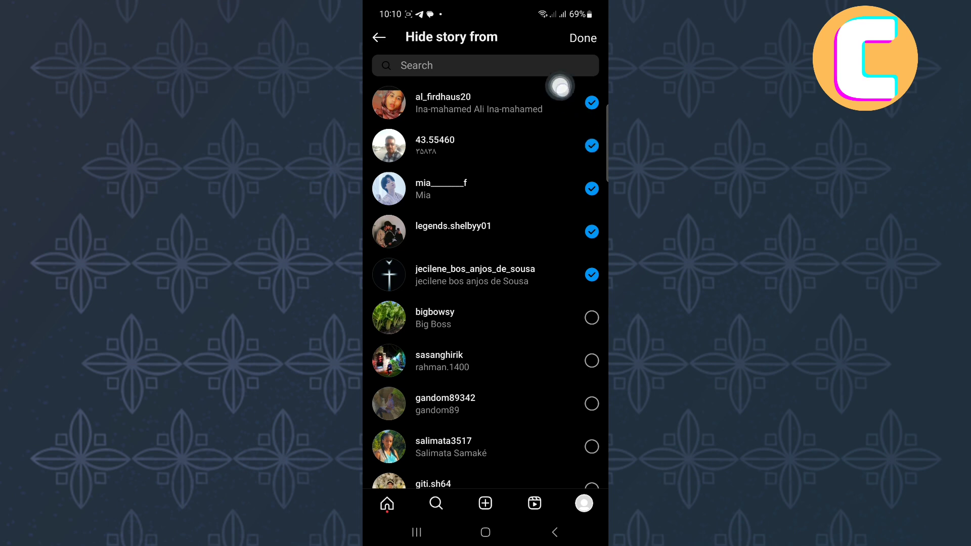